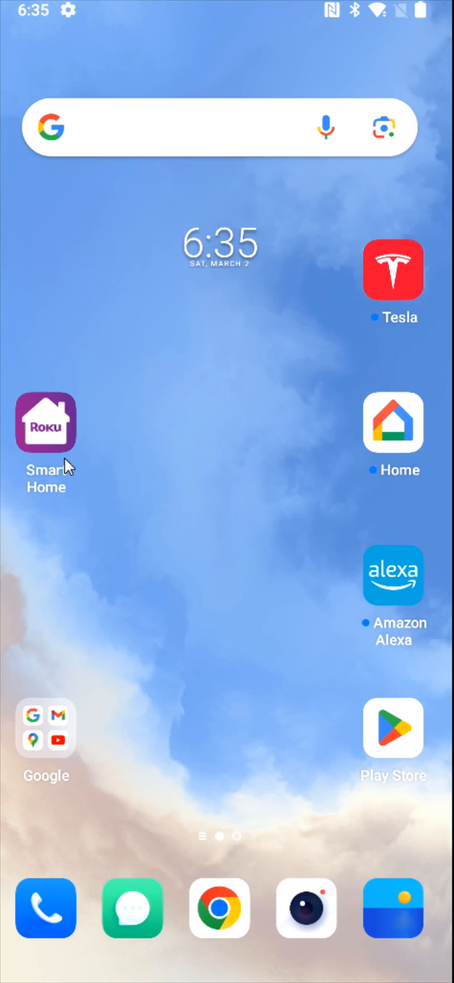
mouse_move(55, 499)
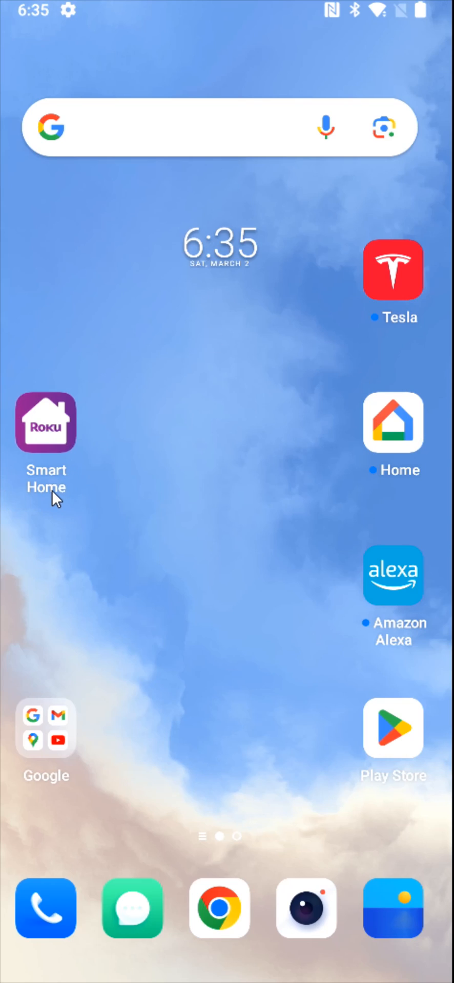
Launch Roku Smart Home and reach the Front door doorbell's Settings page from its live view.
click(45, 422)
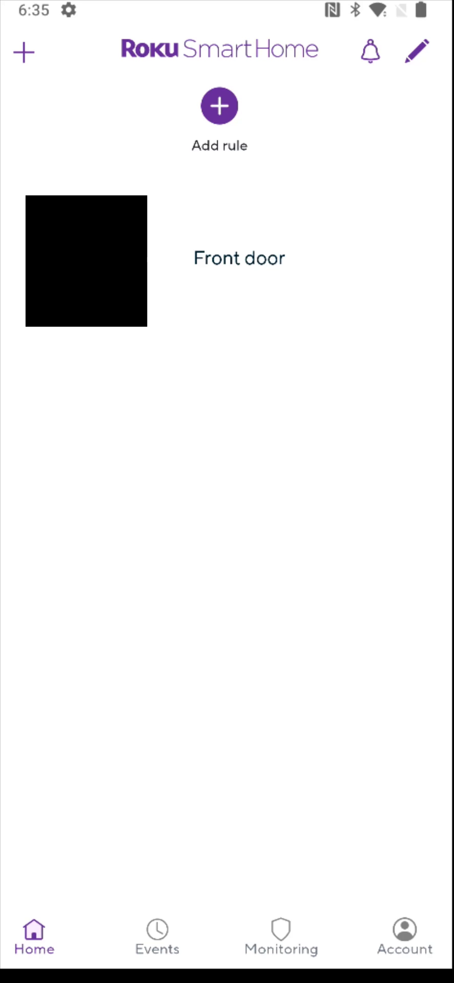
mouse_move(260, 282)
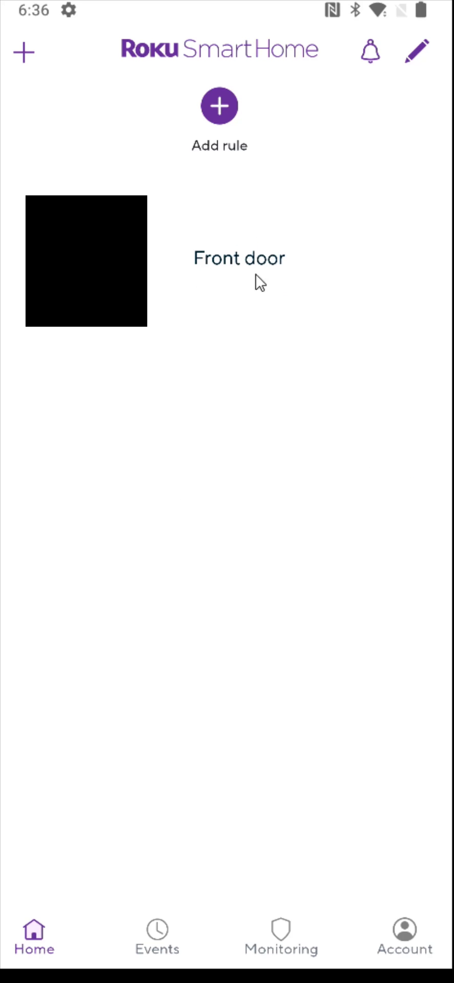
click(86, 262)
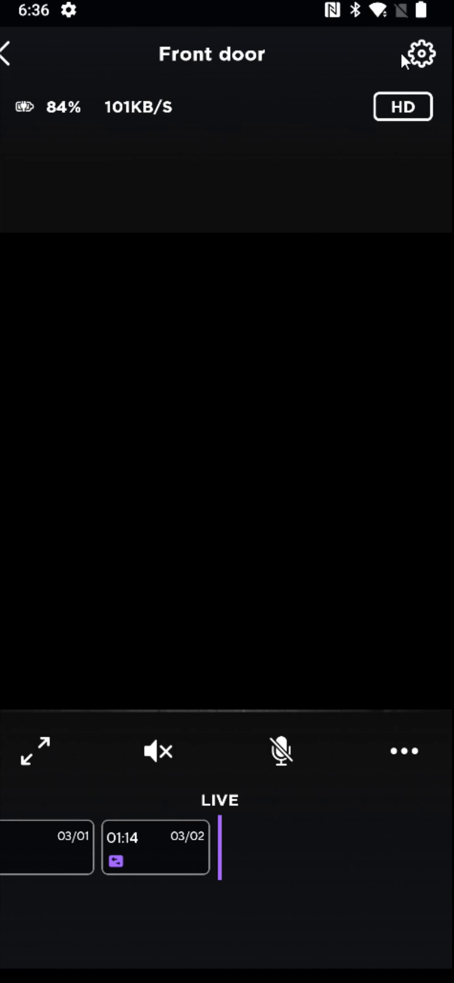
click(419, 53)
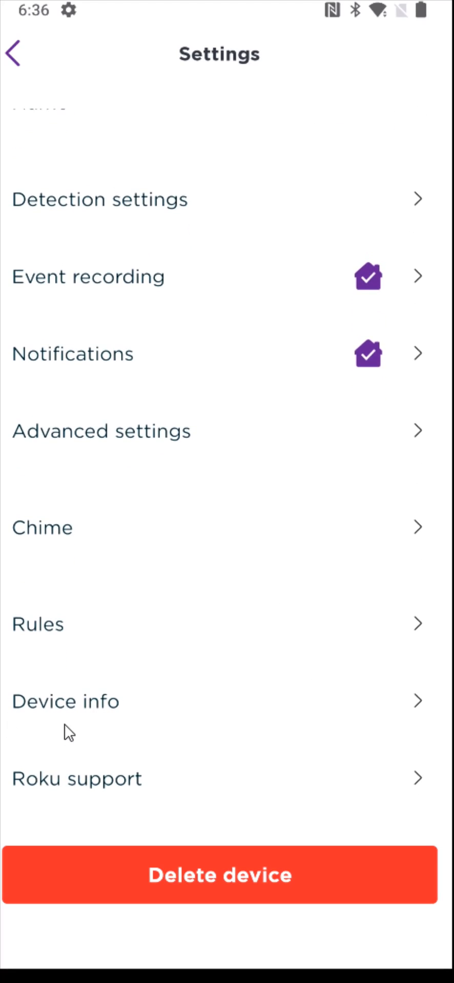
View the doorbell's Device info, confirming it is connected to the Asus22 network.
click(66, 700)
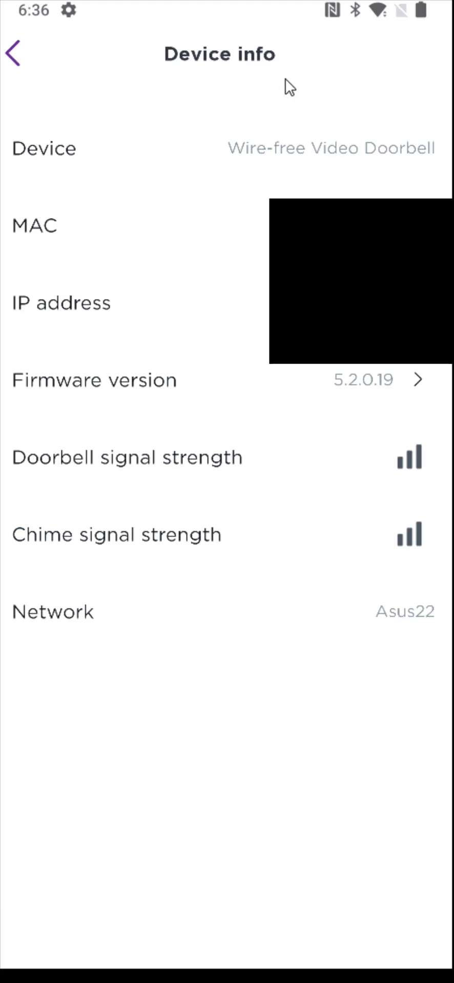
mouse_move(24, 635)
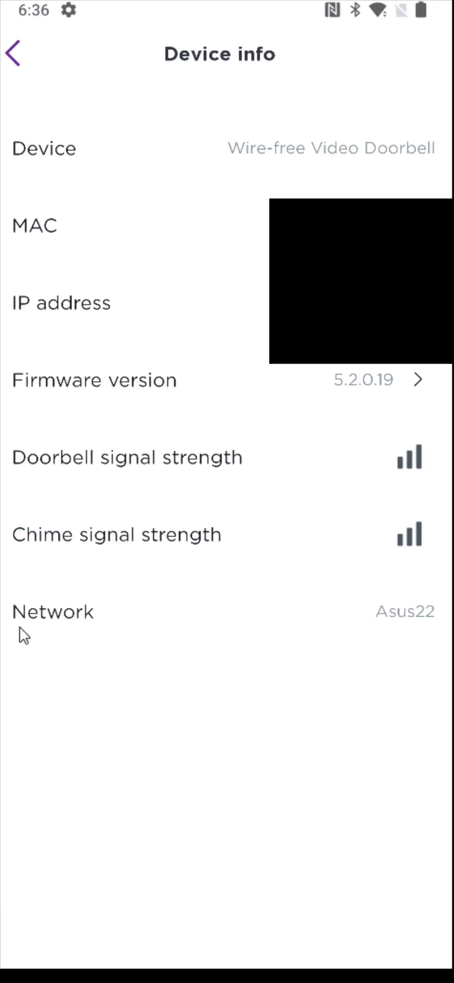
mouse_move(391, 638)
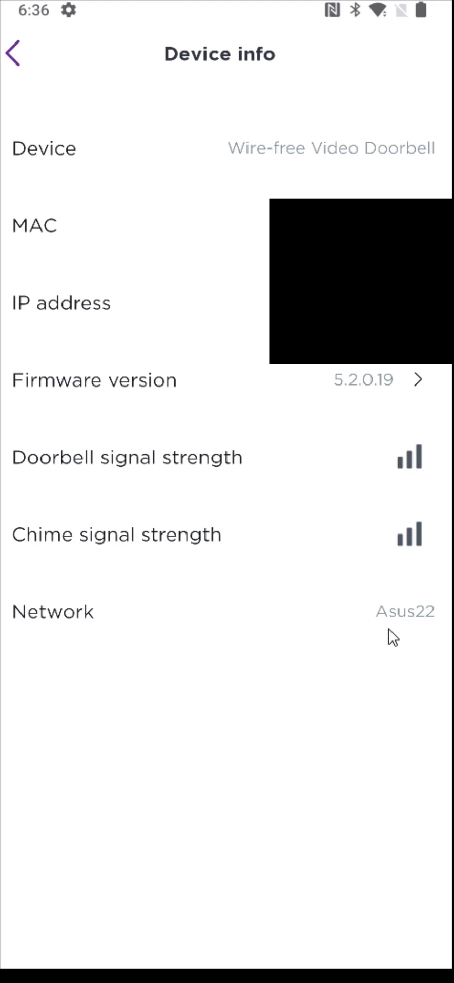
mouse_move(97, 479)
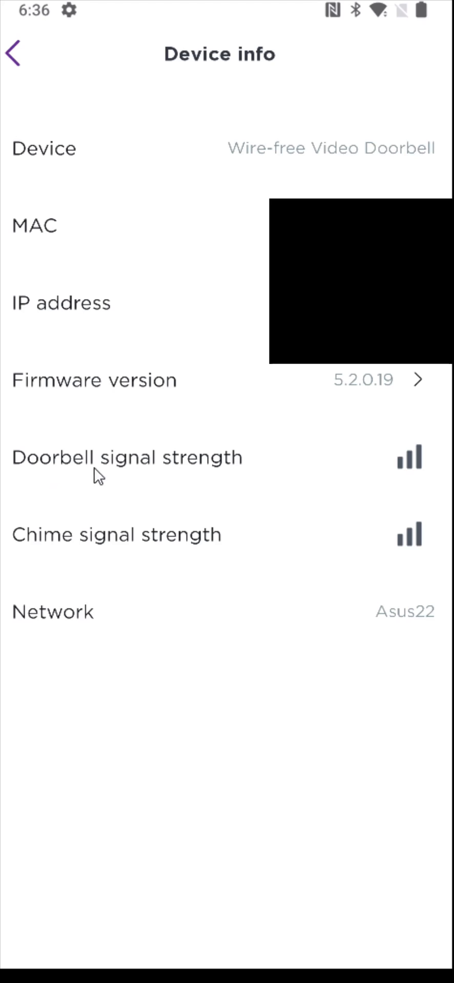
mouse_move(103, 474)
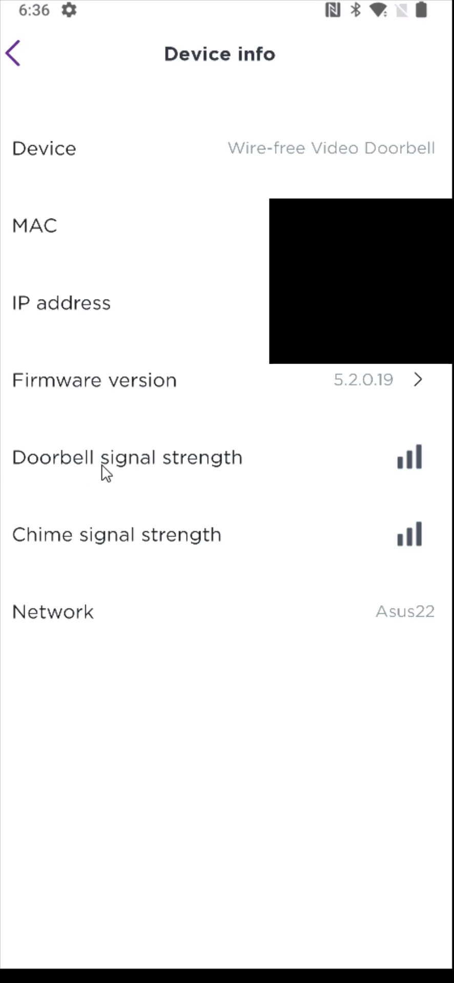
mouse_move(15, 562)
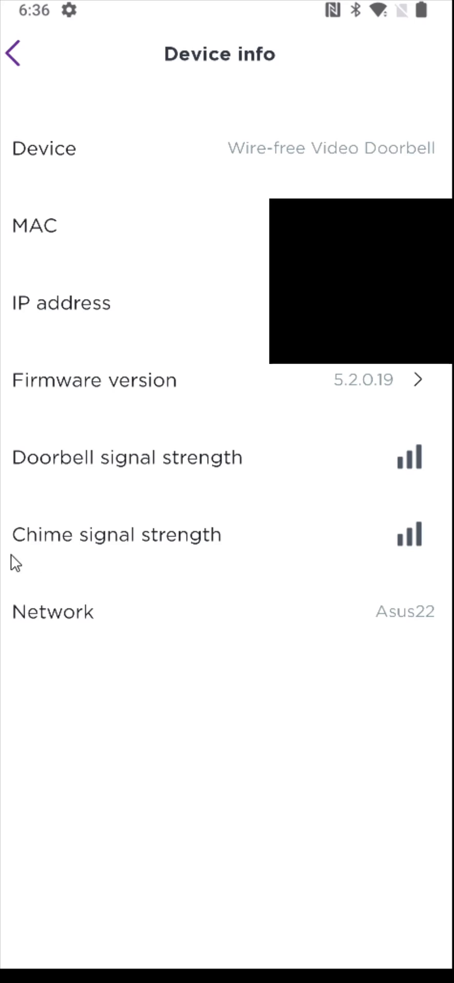
mouse_move(411, 562)
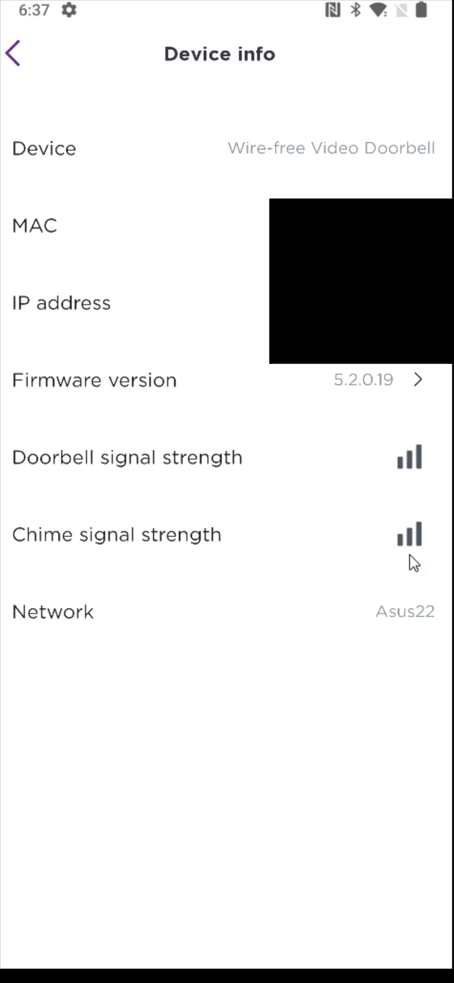
mouse_move(421, 567)
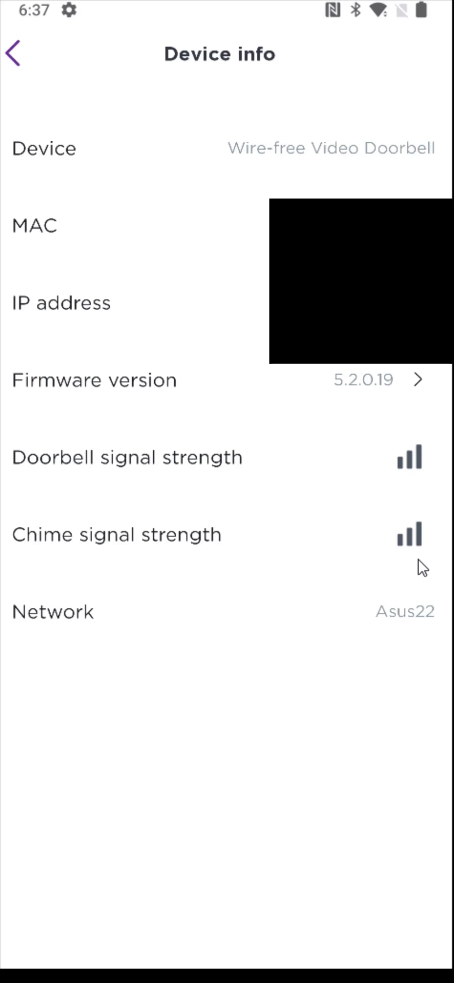
mouse_move(385, 648)
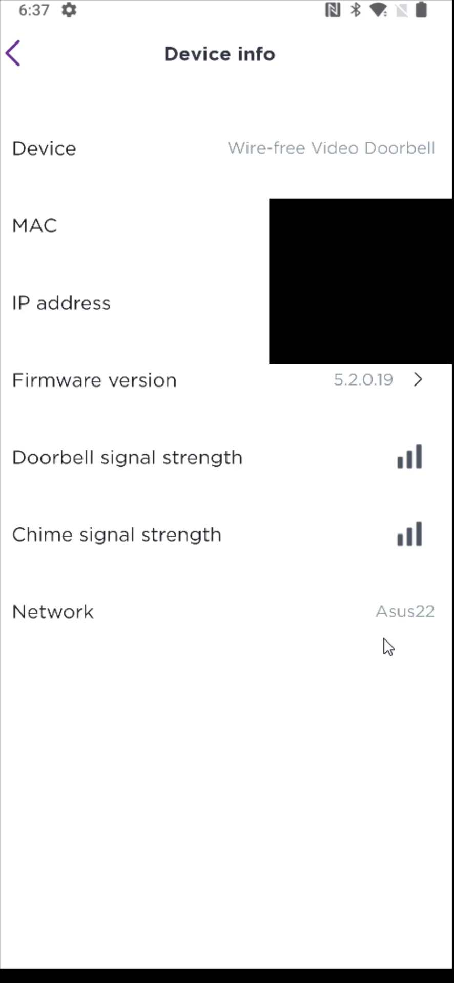
mouse_move(343, 627)
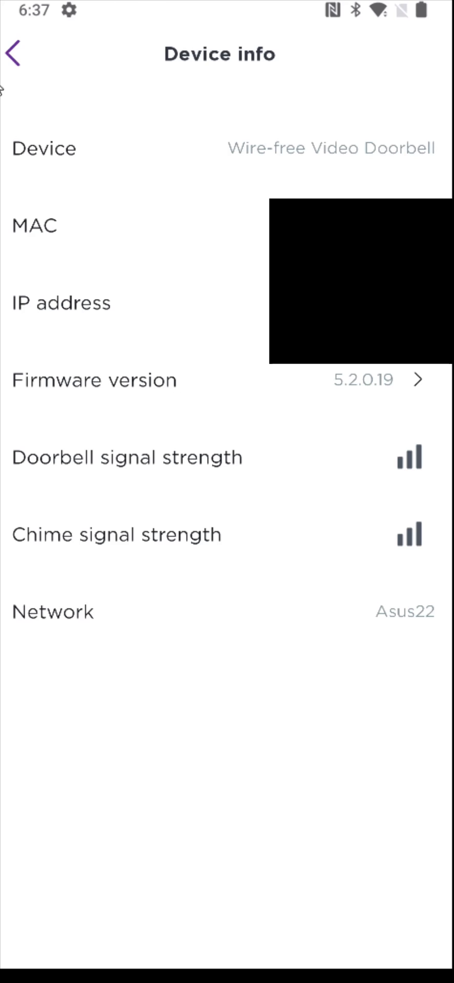
Delete the Front door doorbell from Settings and confirm with Yes.
click(14, 53)
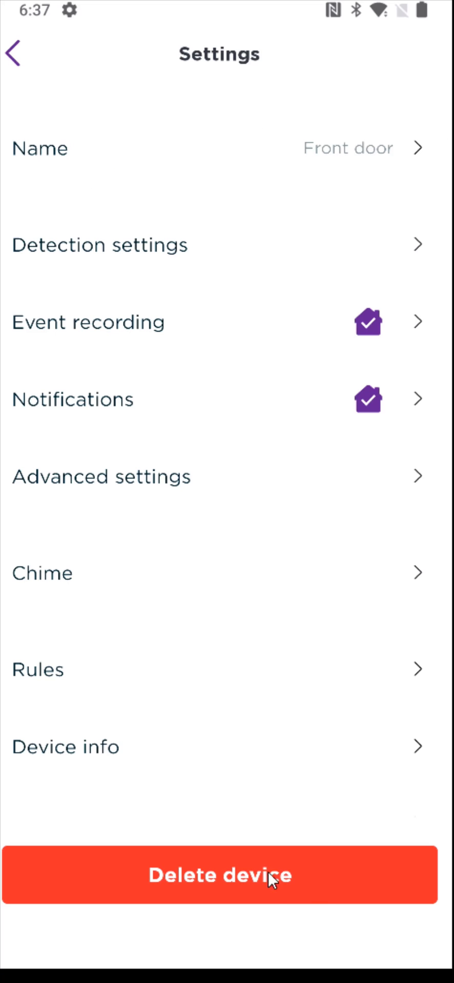
click(220, 875)
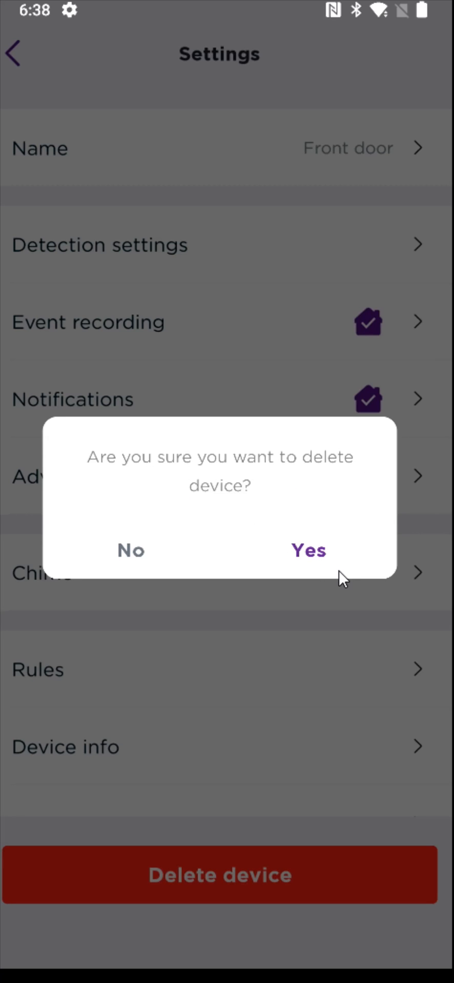
click(307, 551)
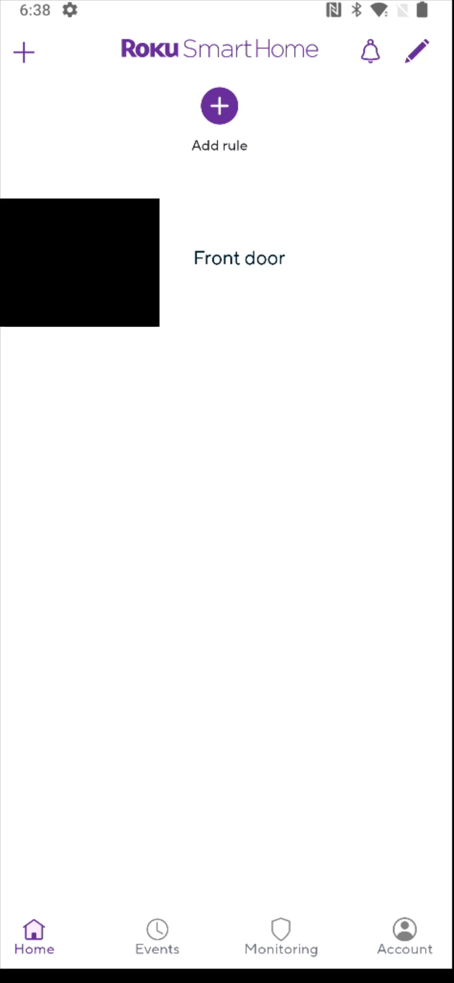
mouse_move(11, 74)
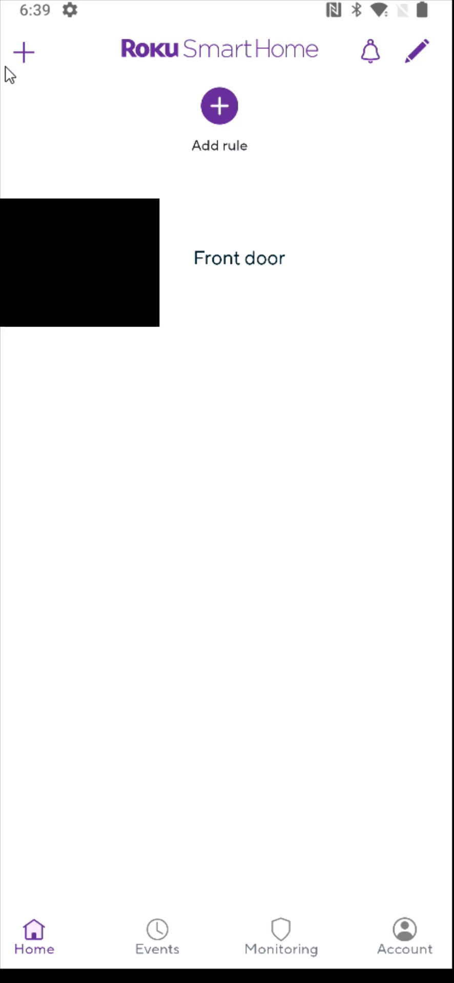
Start Add device for a video doorbell and continue past the Turn on doorbell step.
click(23, 52)
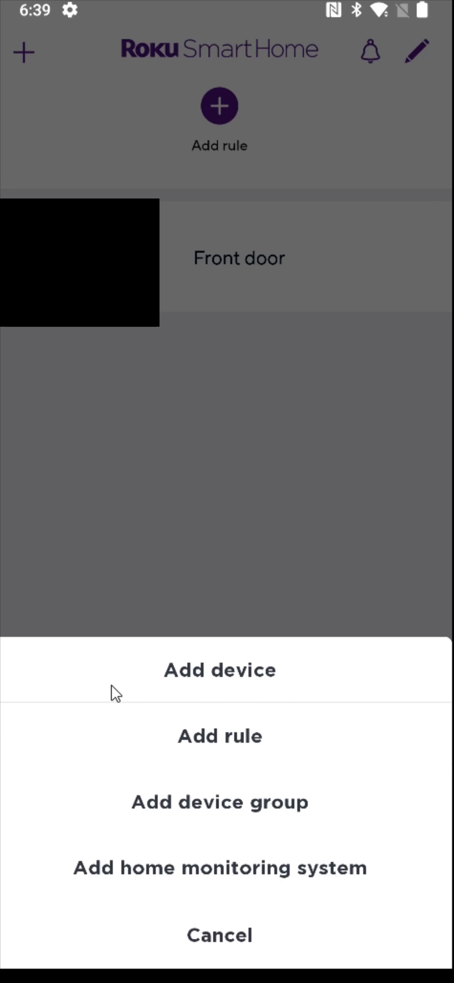
click(219, 670)
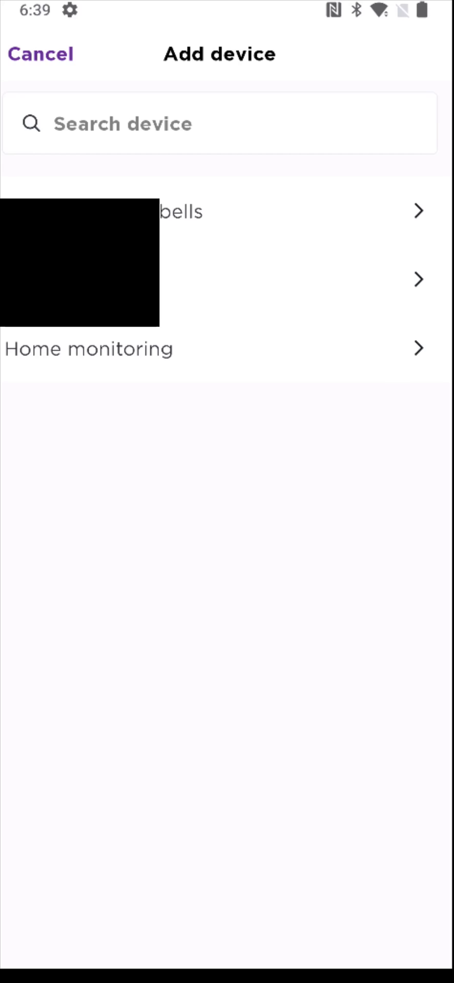
click(189, 211)
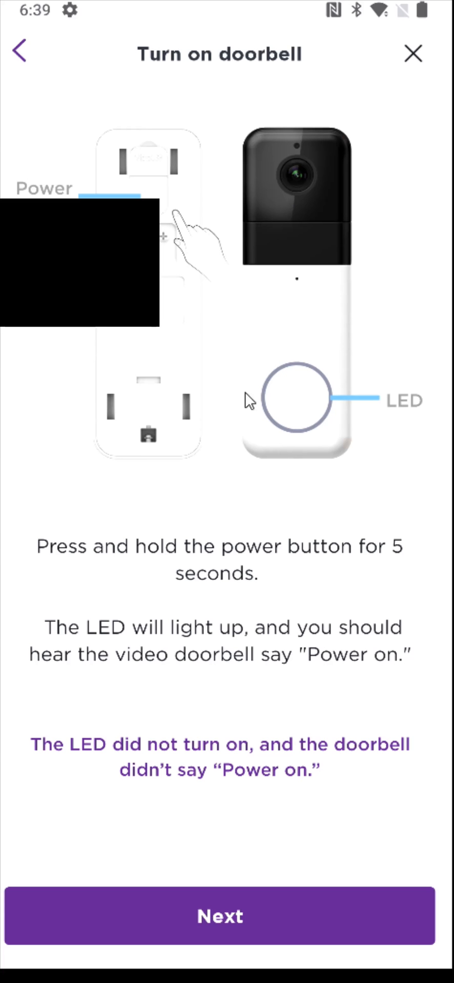
click(219, 916)
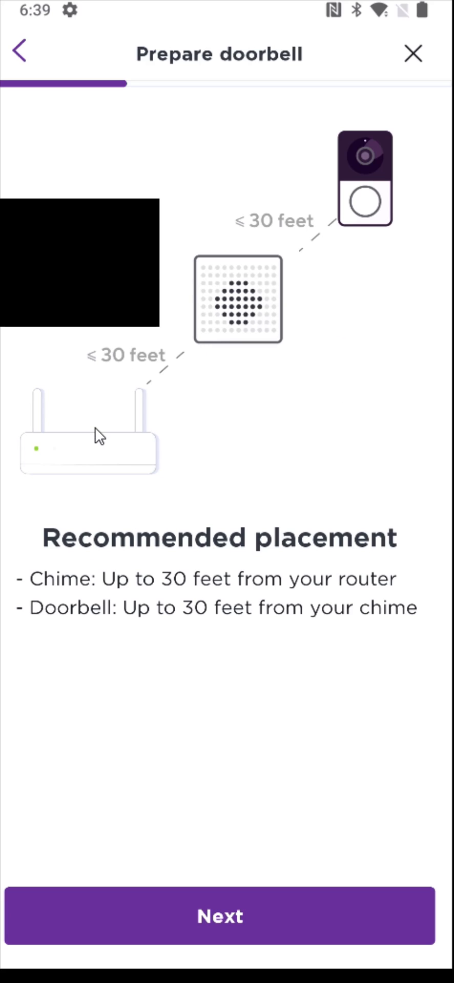
mouse_move(362, 195)
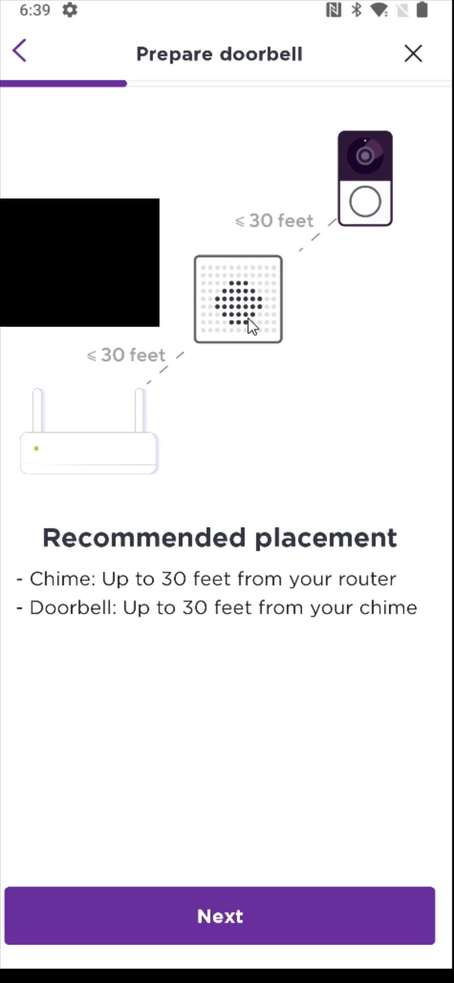
Continue past placement and chime plug-in into the doorbell search, then exit setup to home.
click(219, 916)
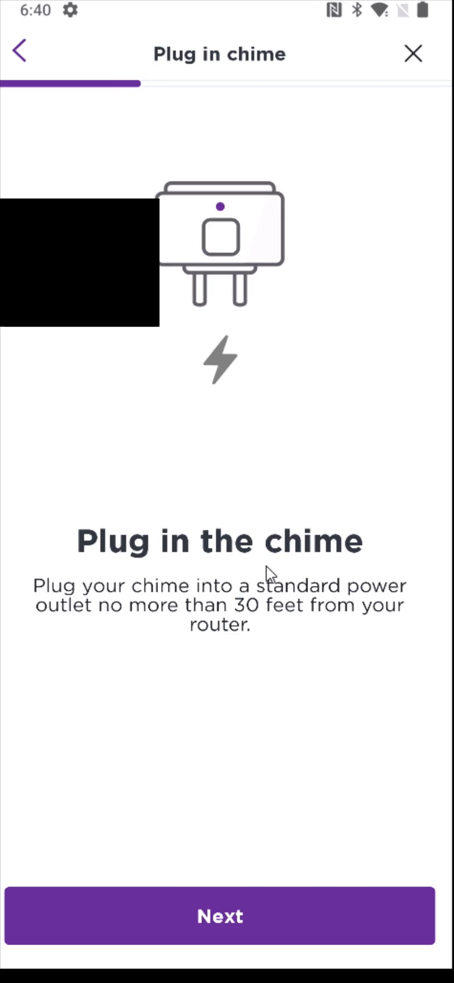
mouse_move(240, 219)
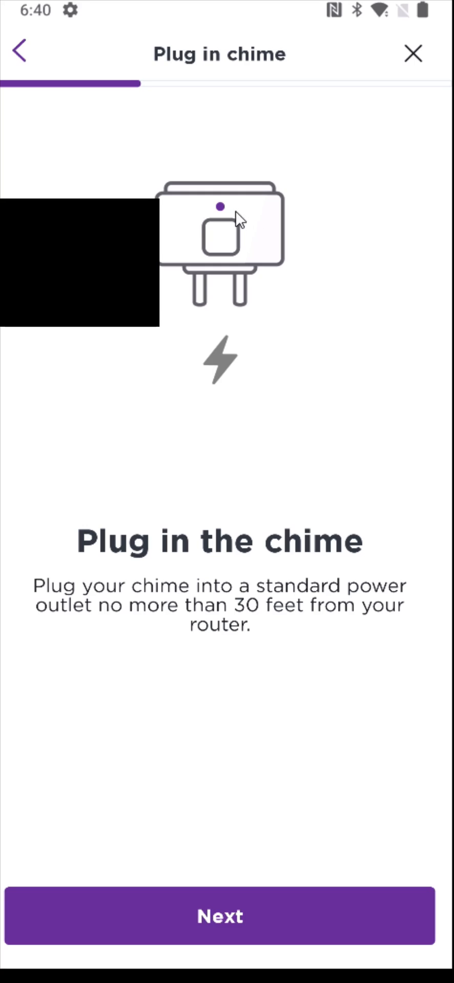
mouse_move(224, 251)
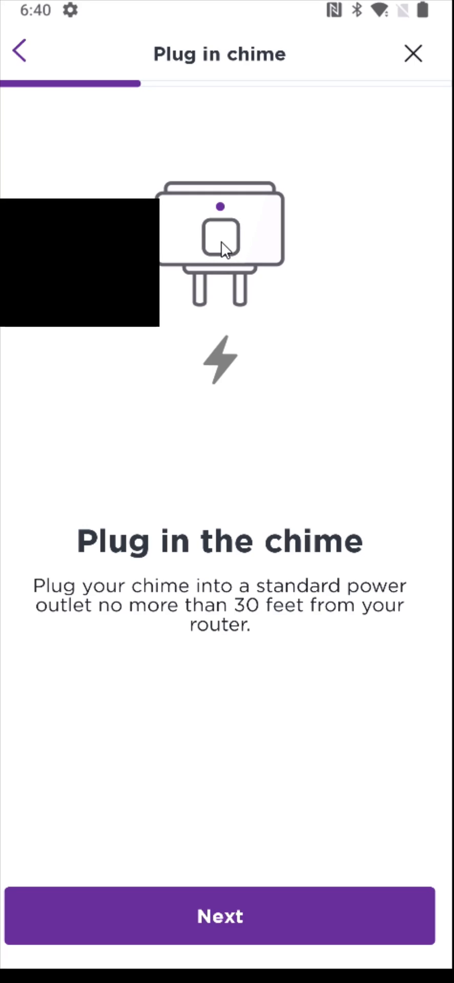
mouse_move(233, 250)
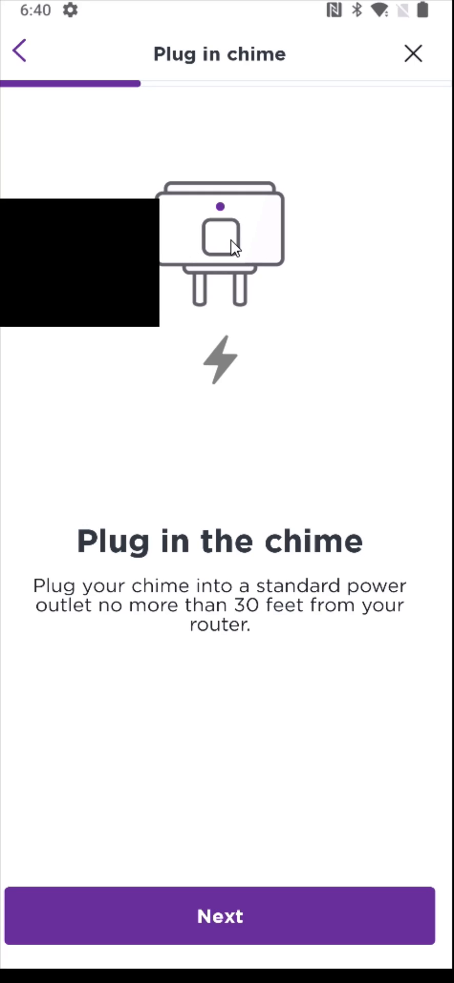
mouse_move(324, 942)
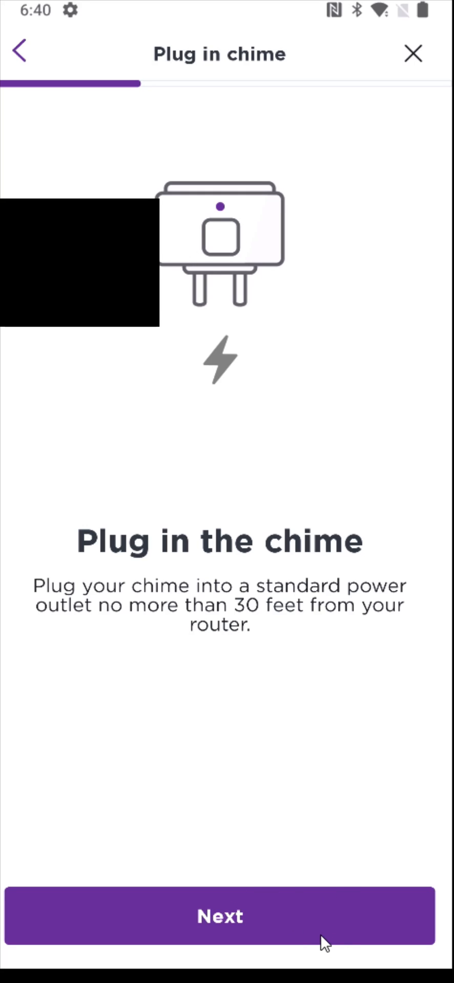
click(219, 915)
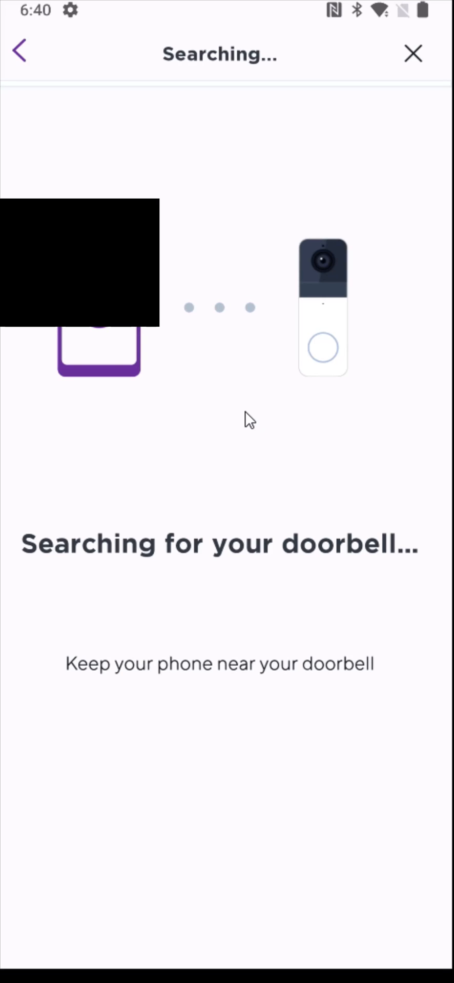
click(413, 53)
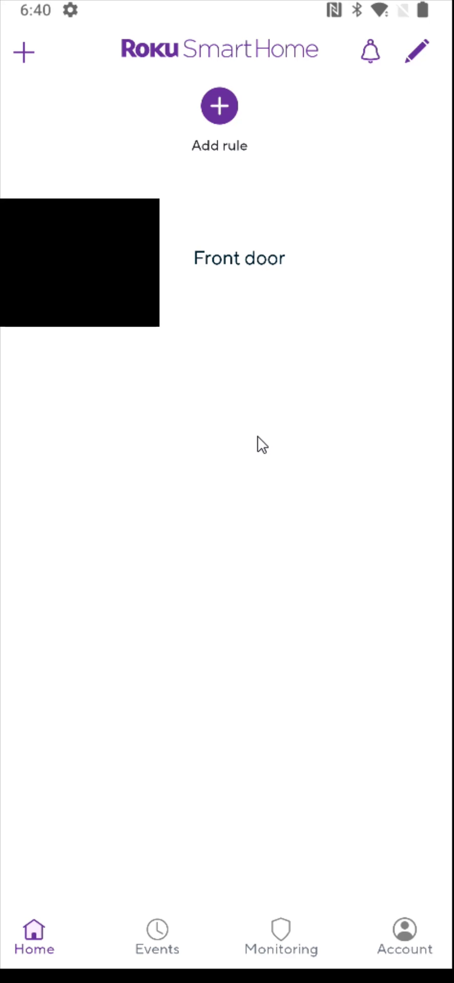